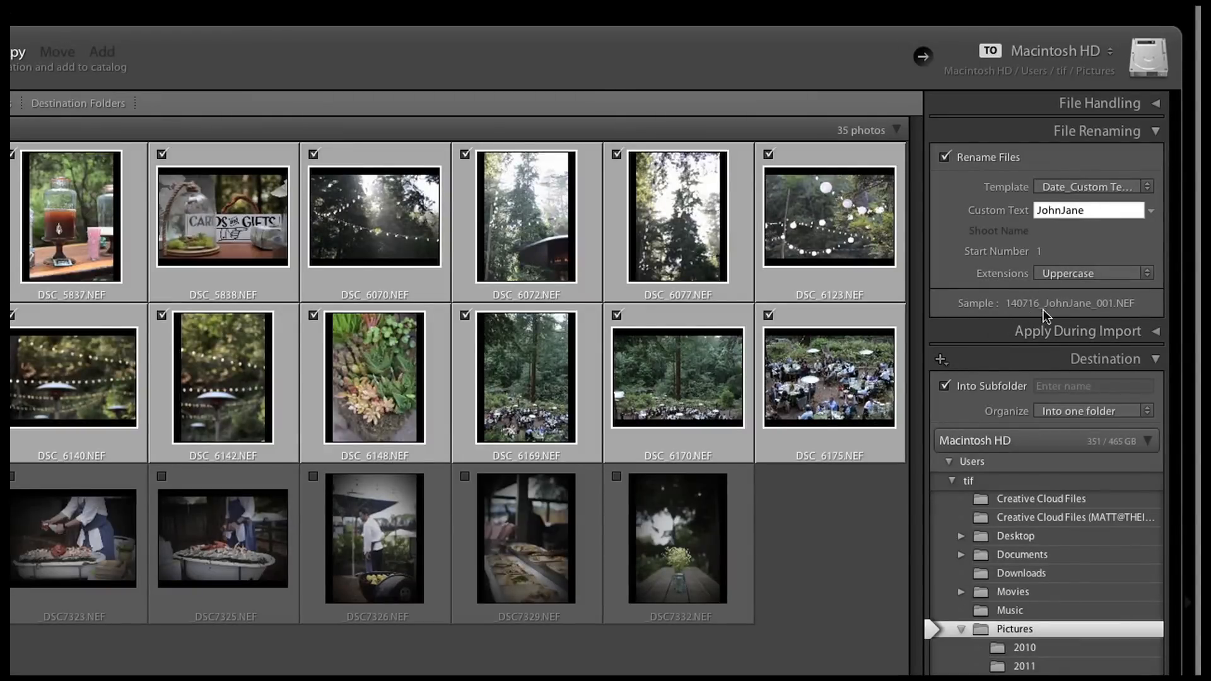
mouse_move(1010, 323)
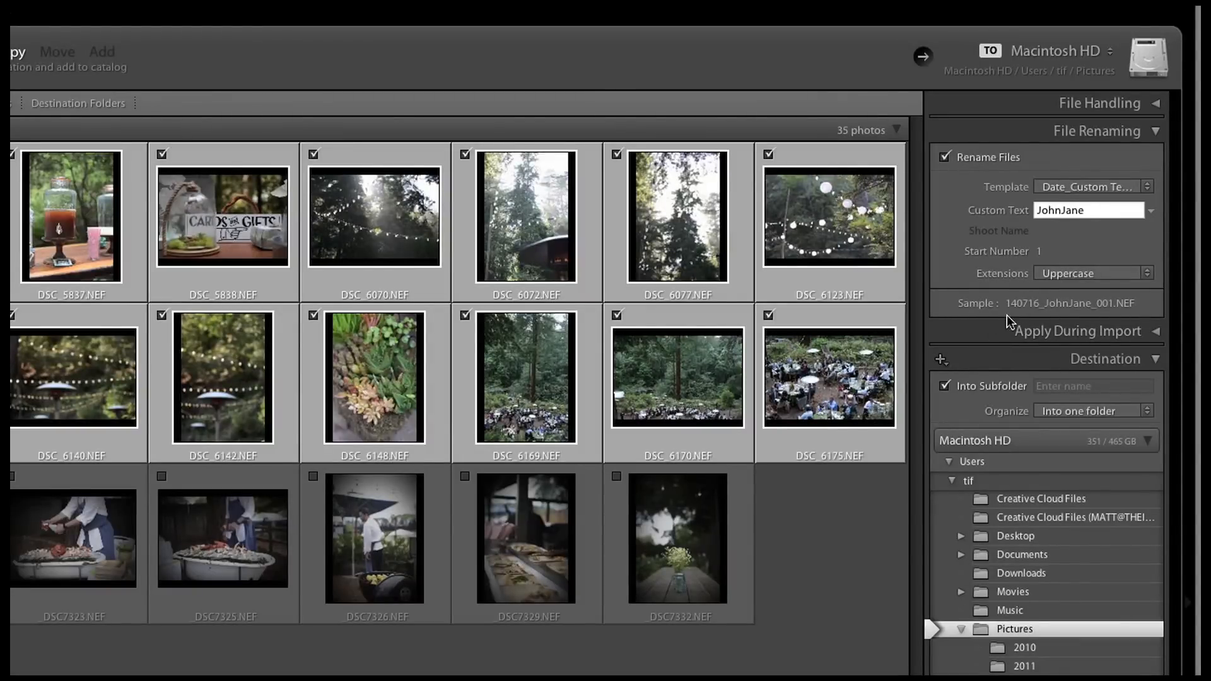